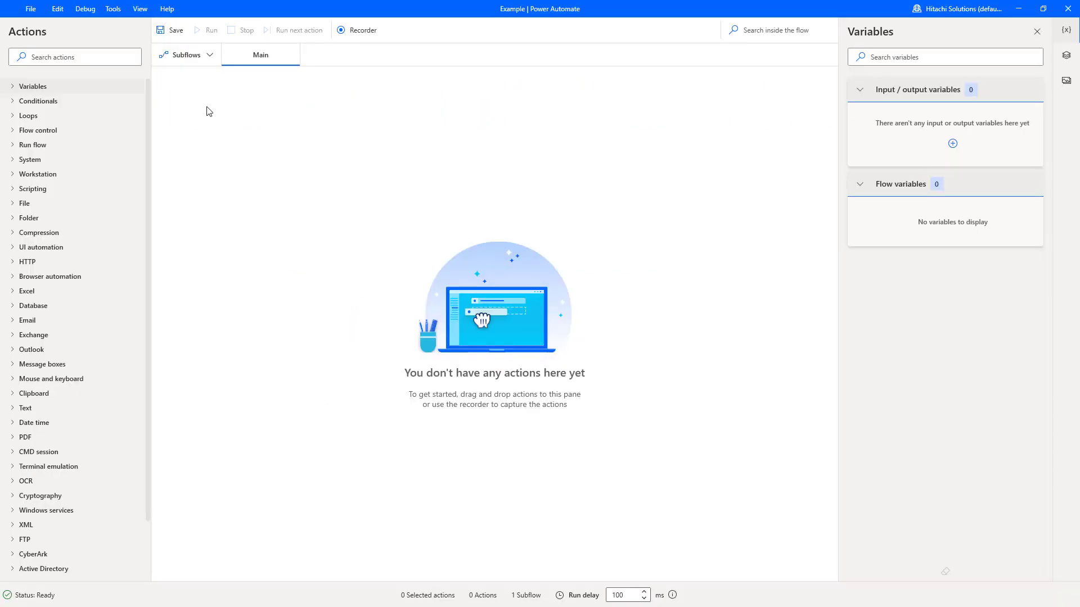
Step: Add two Create new list actions storing empty lists in ListONE and ListTWO
{"action": "left_click", "coordinate": [32, 86]}
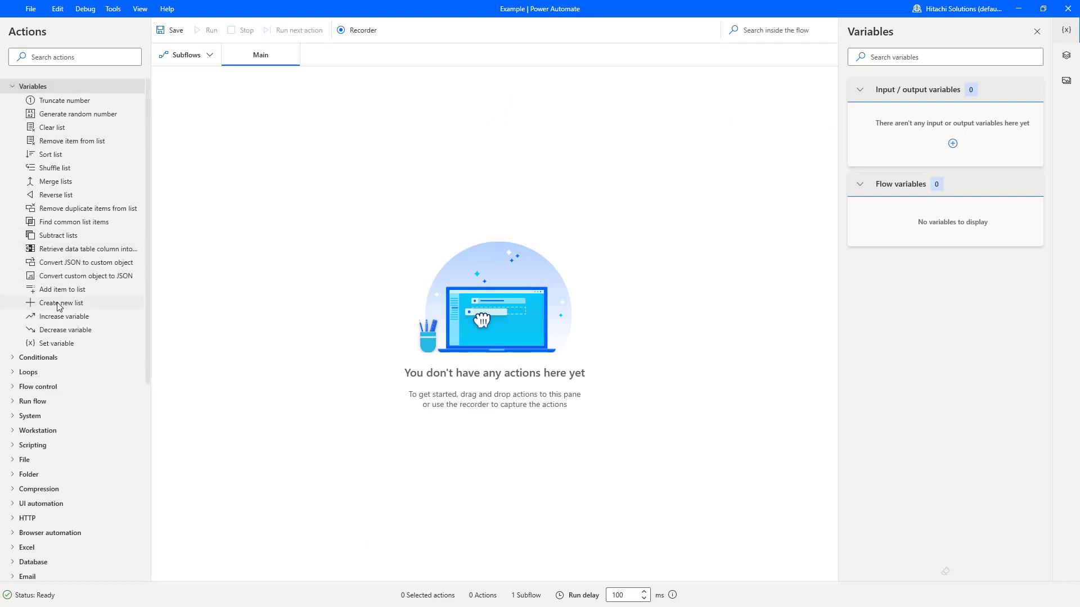
{"action": "double_click", "coordinate": [61, 303]}
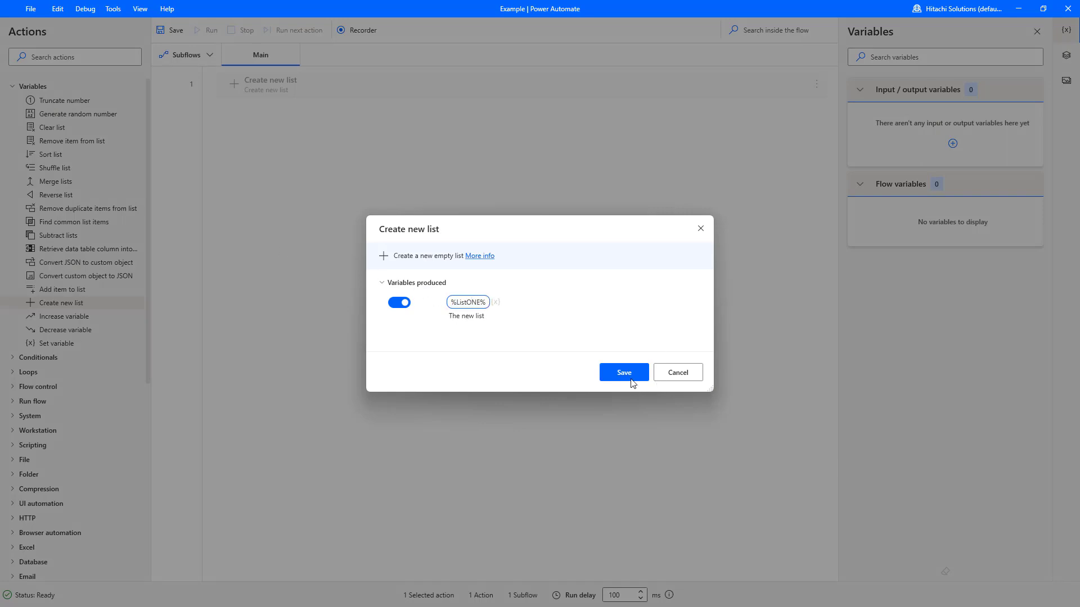
{"action": "left_click", "coordinate": [622, 373]}
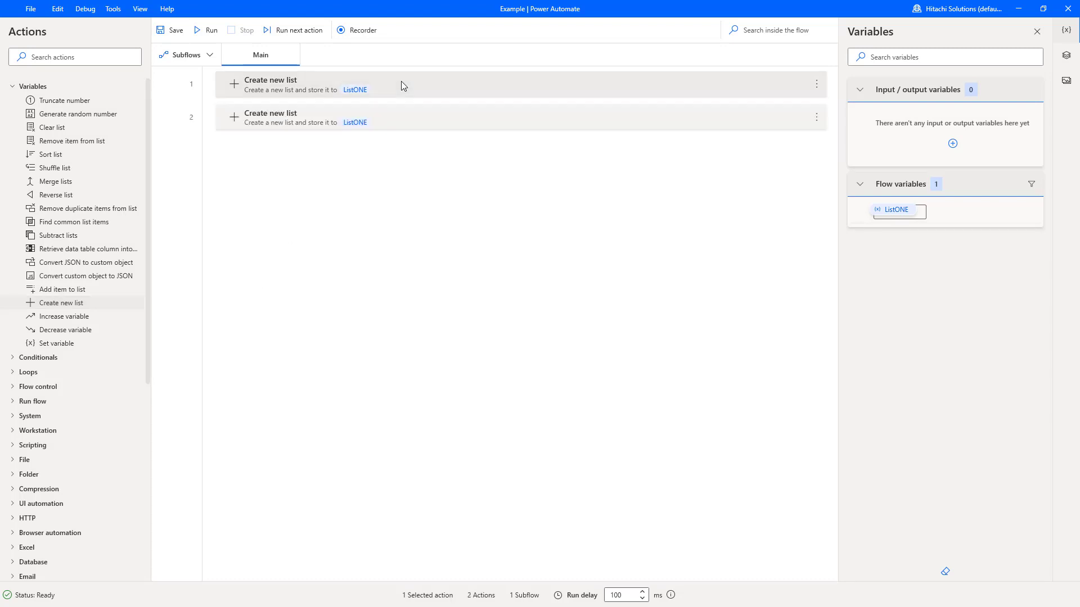
{"action": "double_click", "coordinate": [270, 85]}
{"action": "type", "text": "%ListTW"}
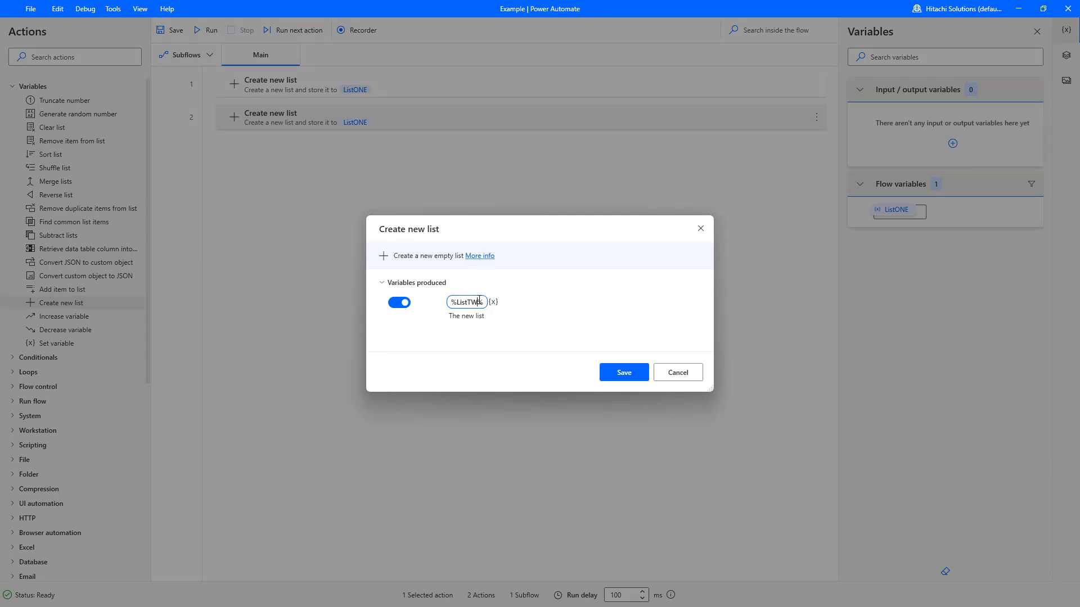
{"action": "left_click", "coordinate": [622, 372]}
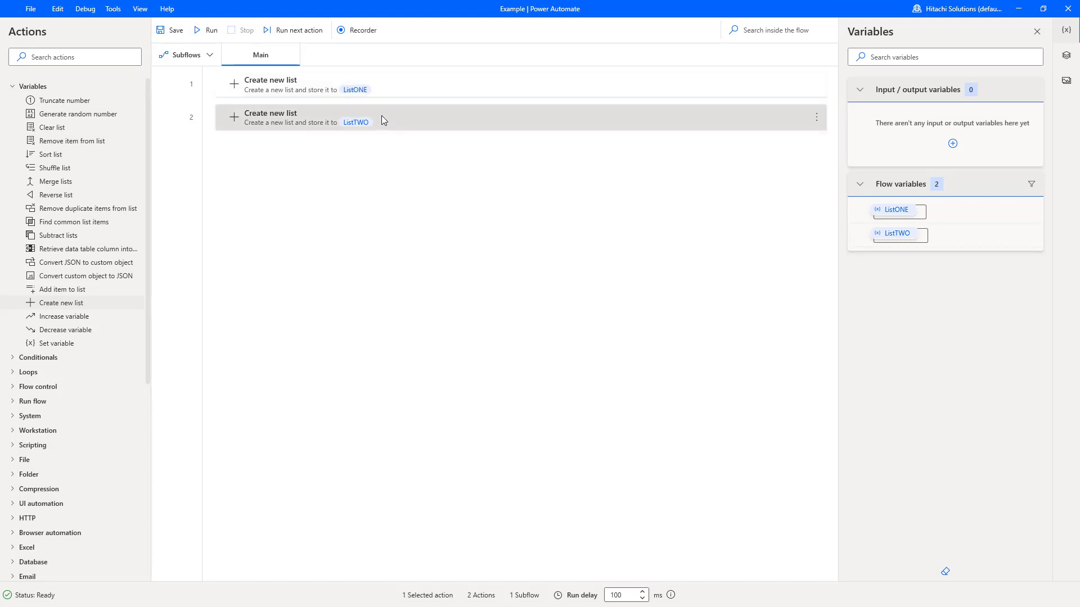
{"action": "mouse_move", "coordinate": [61, 289]}
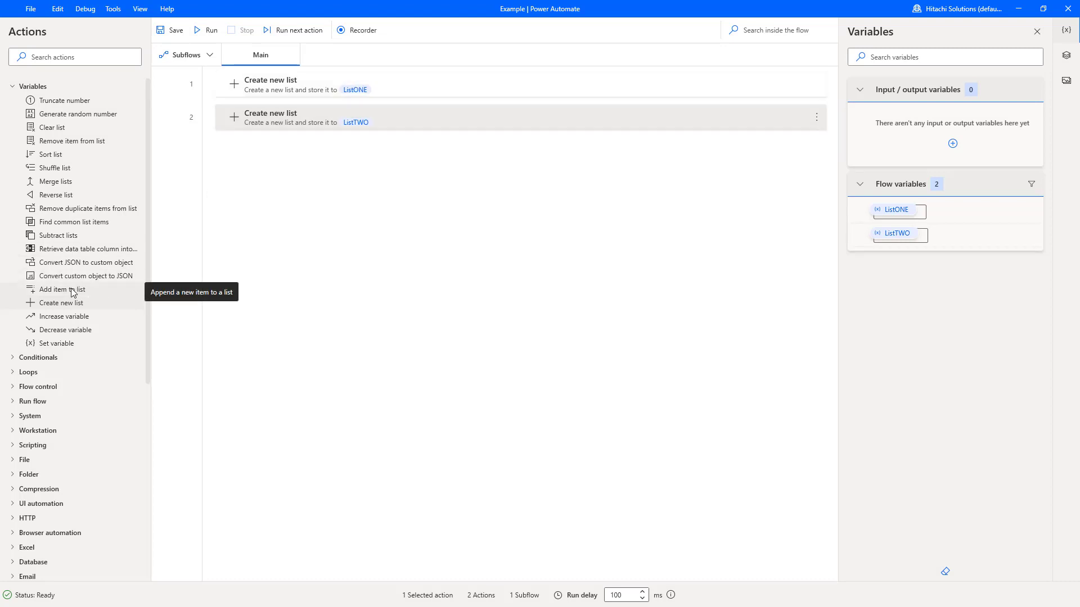
Step: Add an Add item to list step putting Joe into %ListONE% after ListONE's creation
{"action": "left_click_drag", "start_coordinate": [62, 289], "coordinate": [314, 100]}
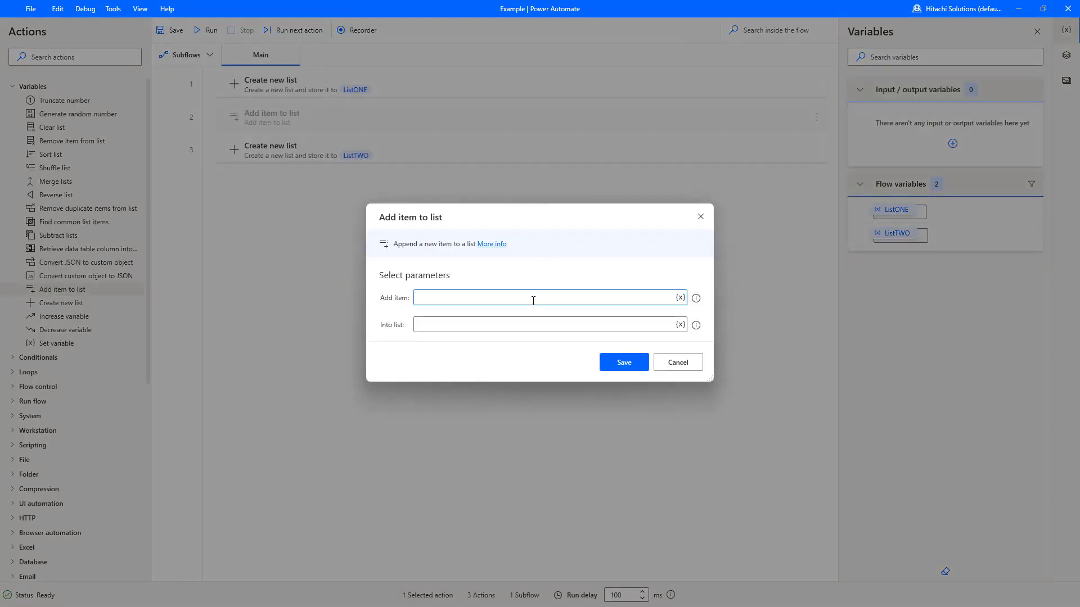
{"action": "type", "text": "Joe"}
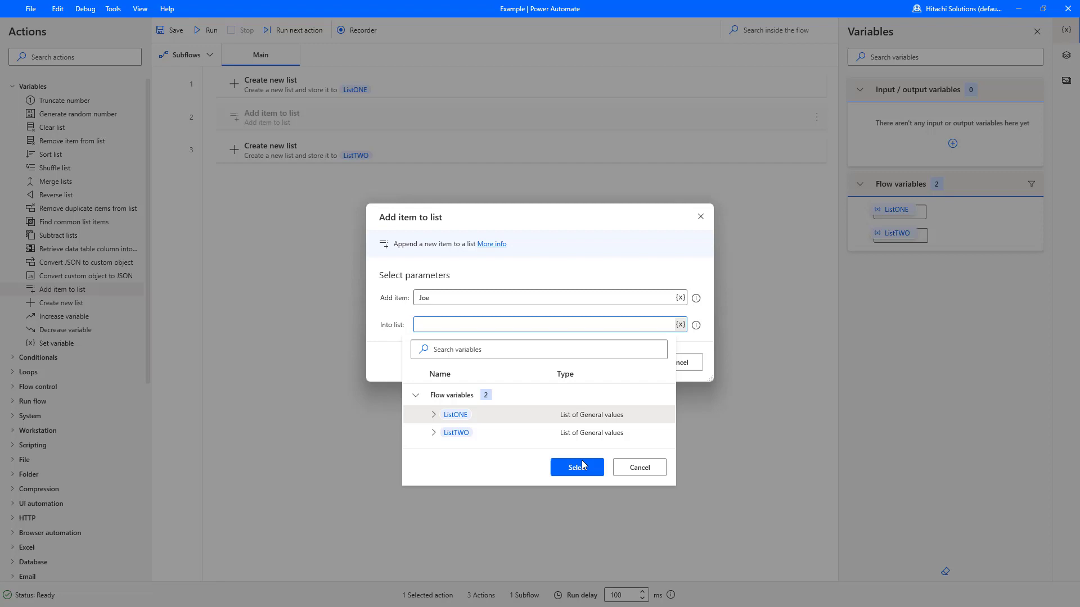
{"action": "left_click", "coordinate": [576, 467]}
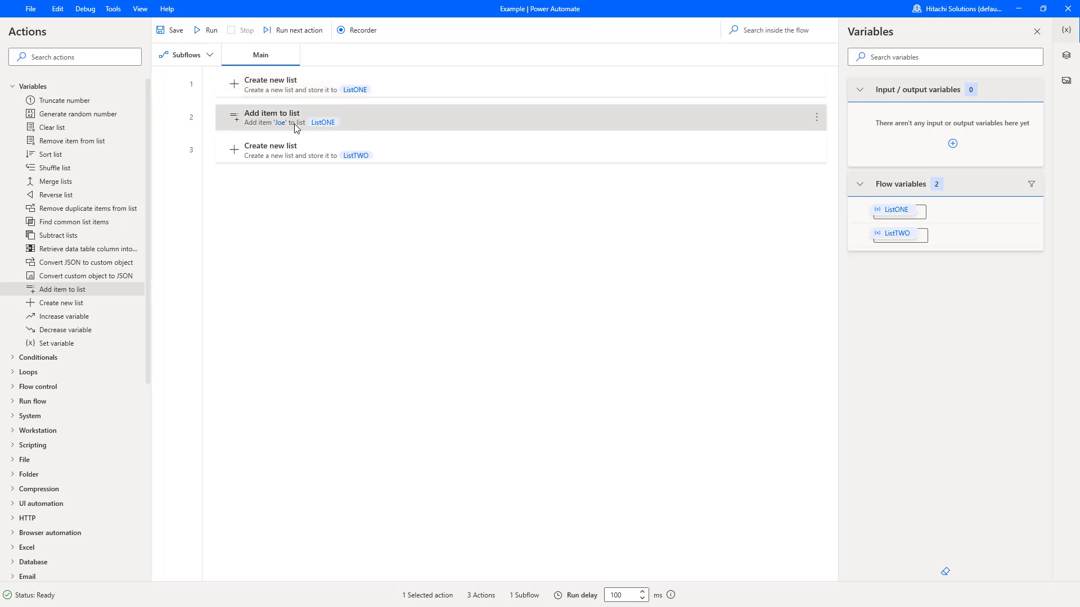
{"action": "mouse_move", "coordinate": [63, 289]}
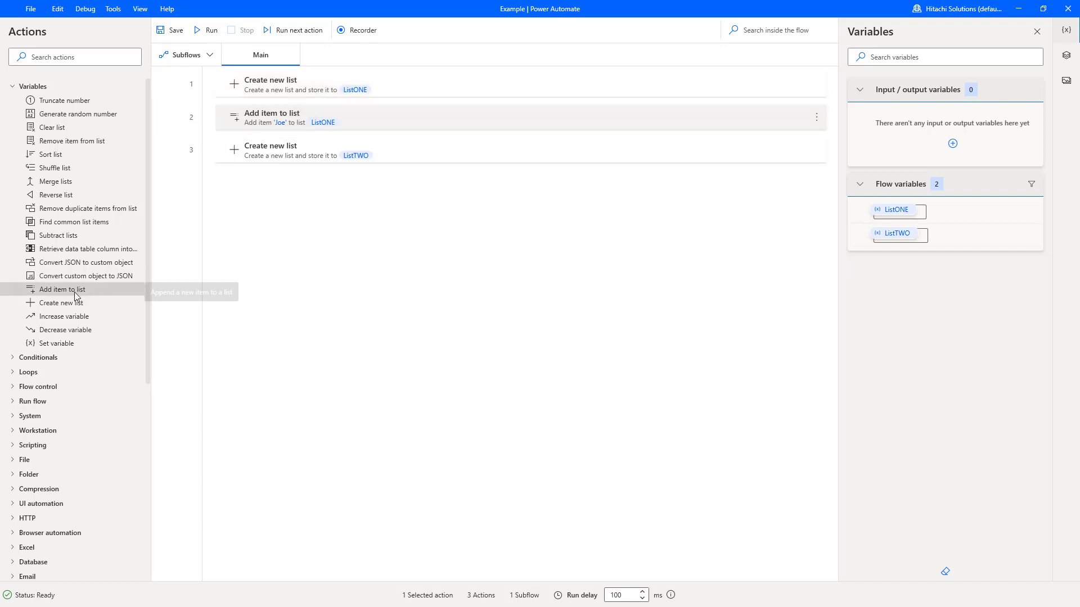
Step: Add two more Add item to list steps putting Jax and Meg into %ListONE%
{"action": "left_click_drag", "start_coordinate": [61, 289], "coordinate": [306, 137]}
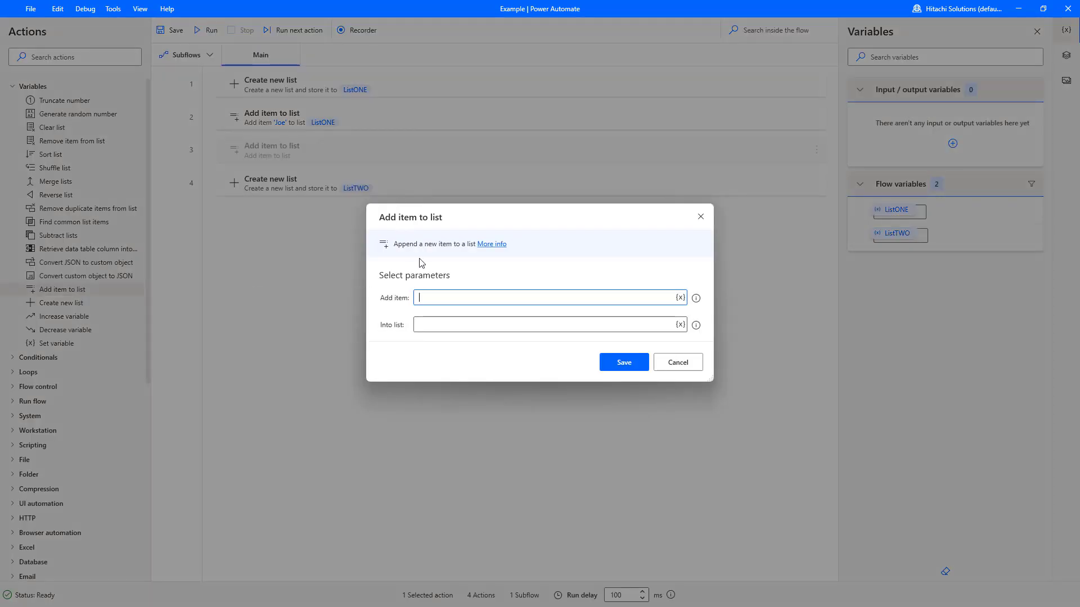
{"action": "type", "text": "Jax"}
{"action": "left_click", "coordinate": [550, 325]}
{"action": "type", "text": "%ListONE%"}
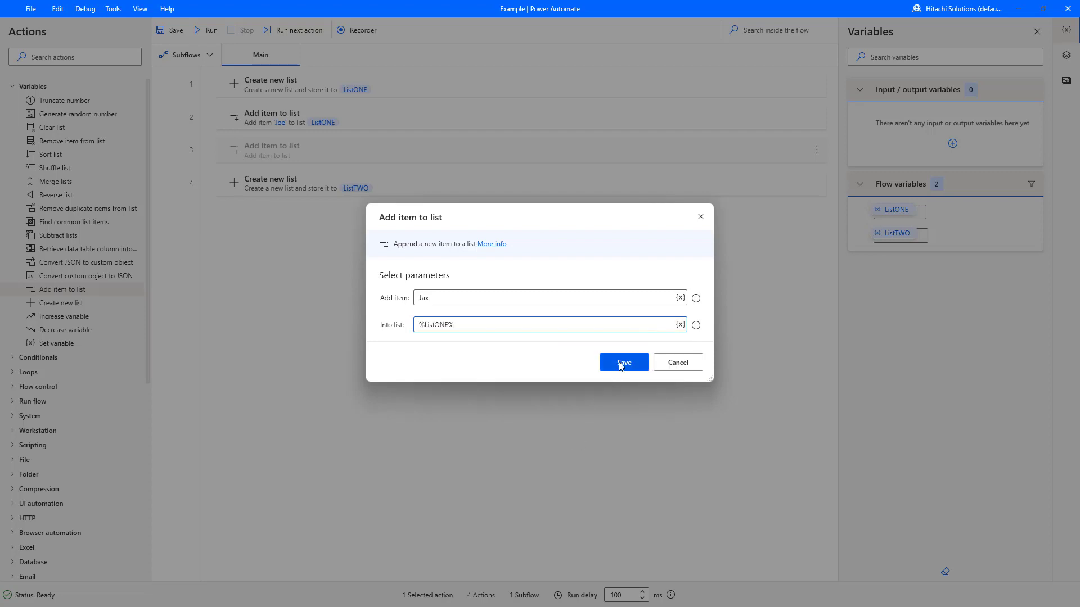
{"action": "left_click", "coordinate": [622, 362]}
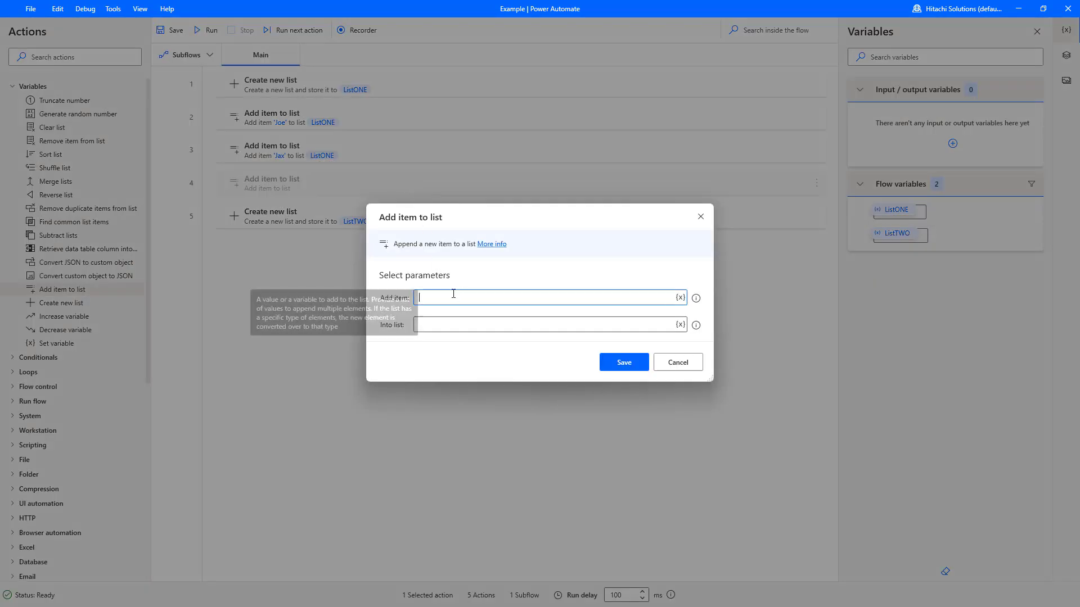
{"action": "type", "text": "Meg"}
{"action": "left_click", "coordinate": [550, 325]}
{"action": "type", "text": "%ListONE%"}
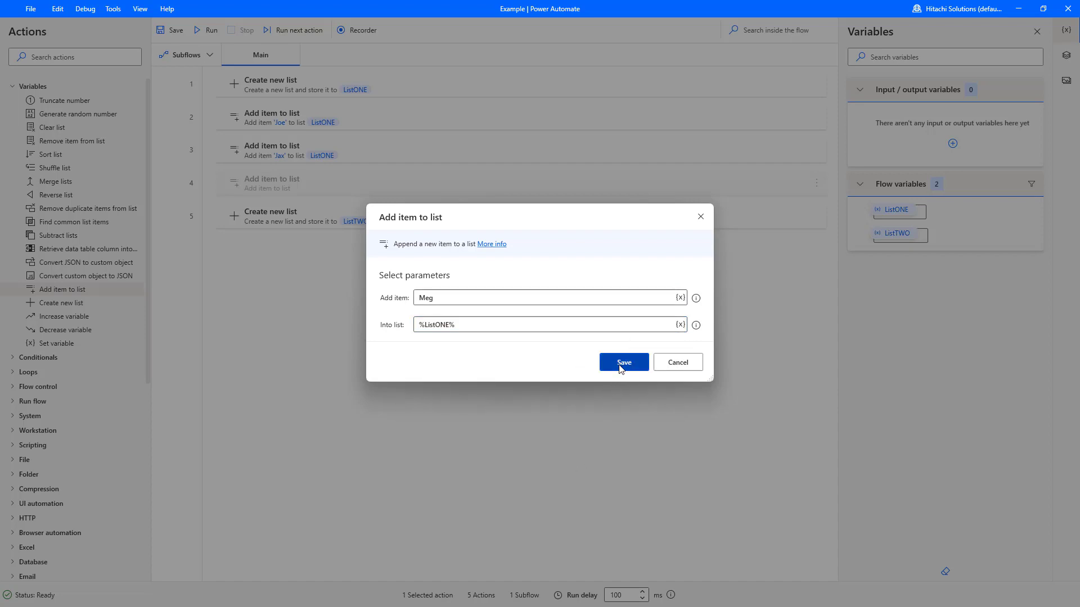
{"action": "left_click", "coordinate": [622, 362]}
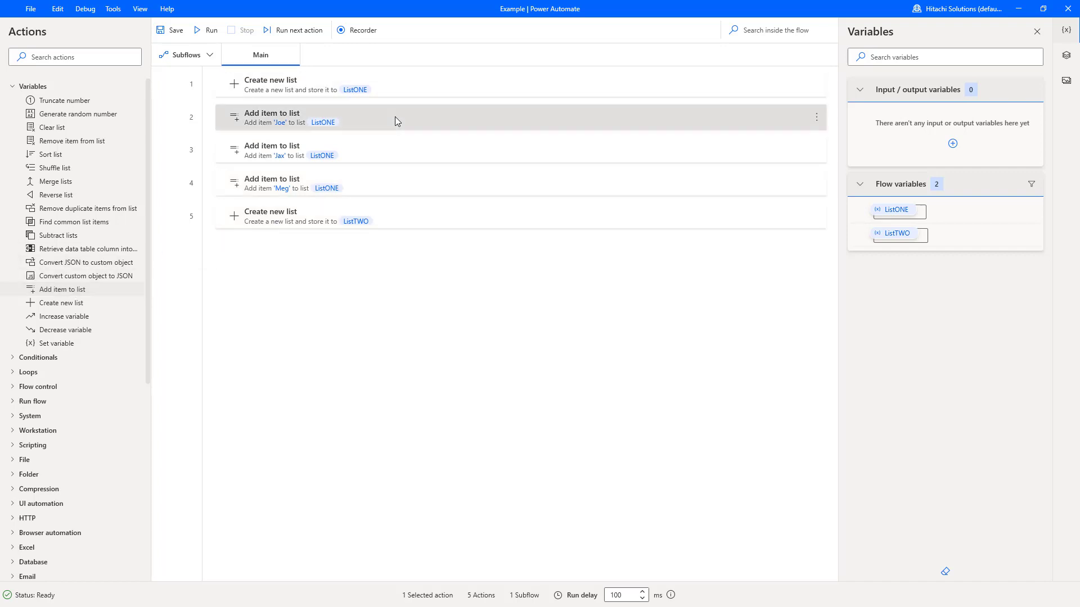
{"action": "left_click", "coordinate": [413, 150]}
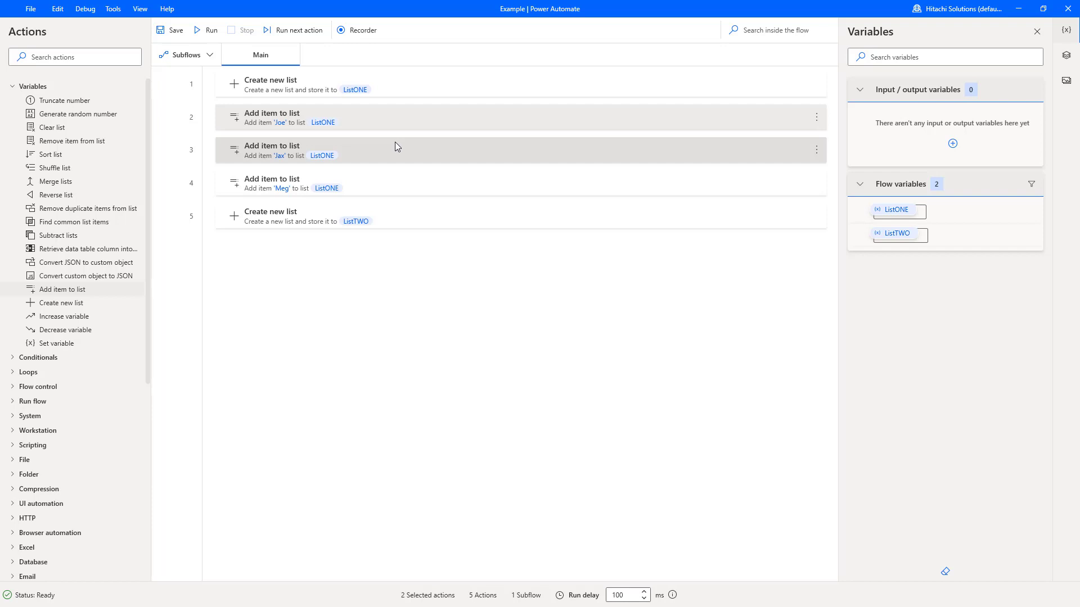
{"action": "mouse_move", "coordinate": [453, 133]}
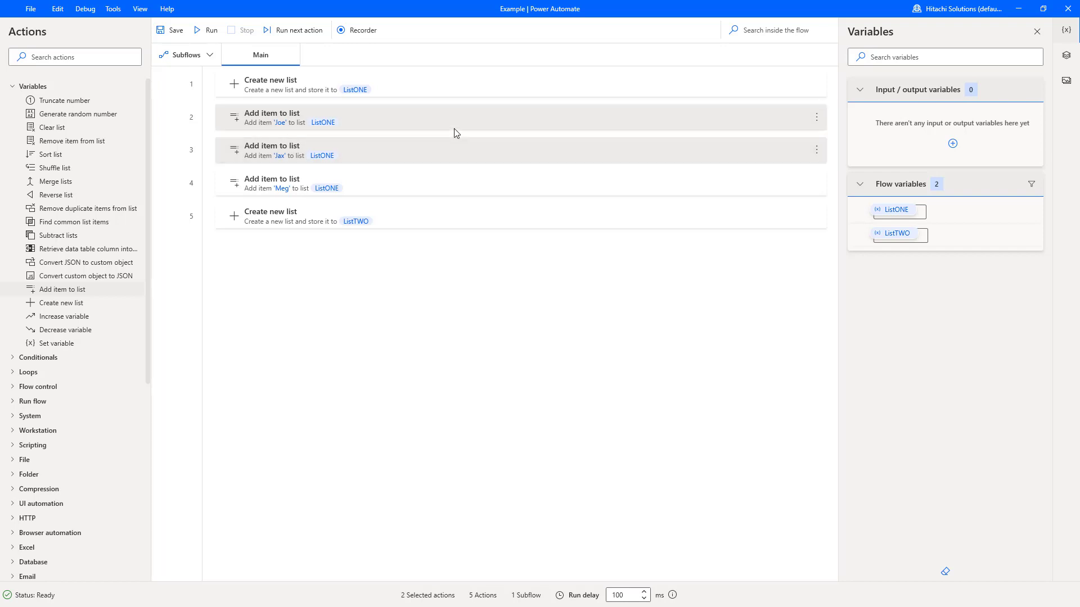
{"action": "mouse_move", "coordinate": [425, 246]}
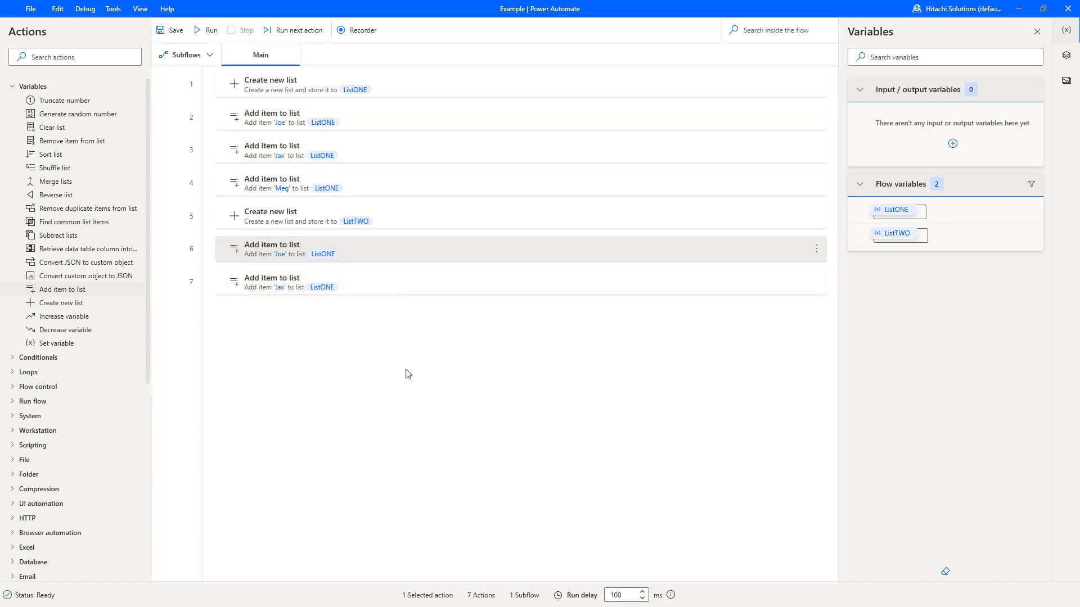
Step: Retarget the copied Joe and Jax add-item steps to %ListTWO%
{"action": "double_click", "coordinate": [271, 248]}
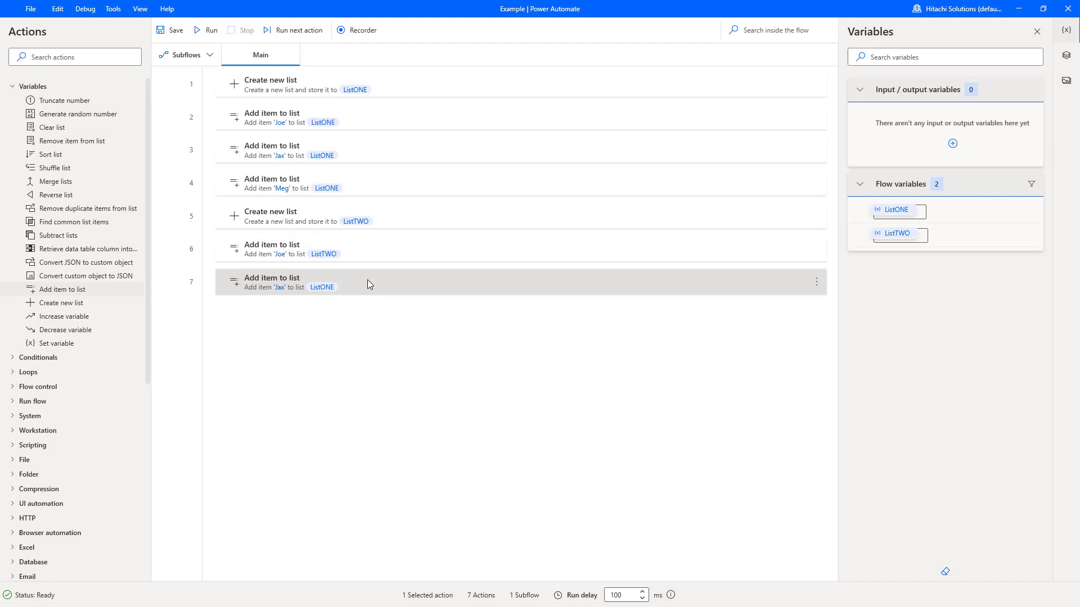
{"action": "double_click", "coordinate": [289, 283]}
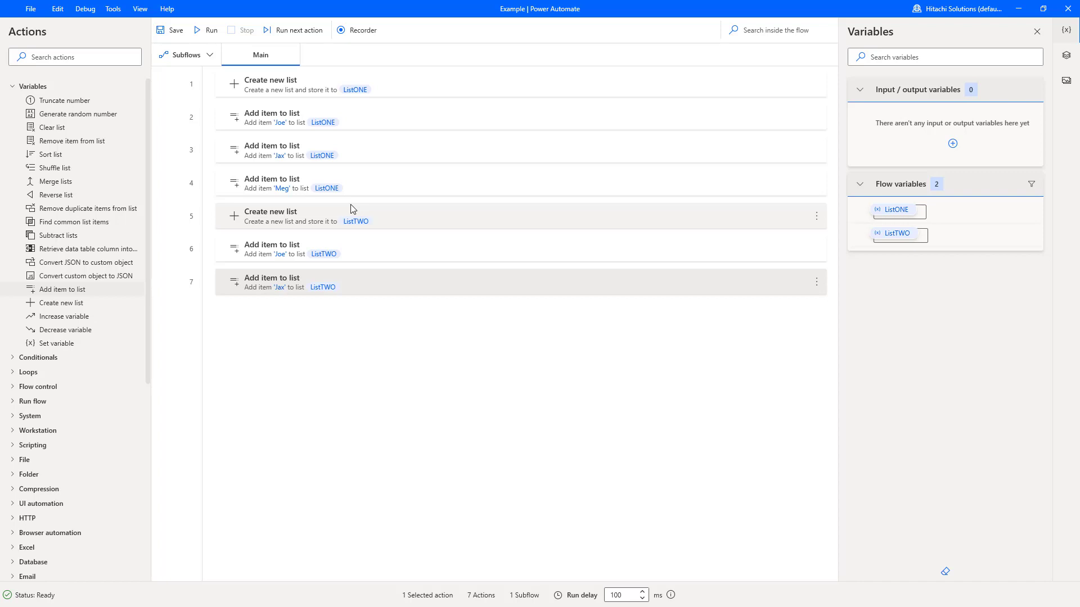
{"action": "mouse_move", "coordinate": [74, 221]}
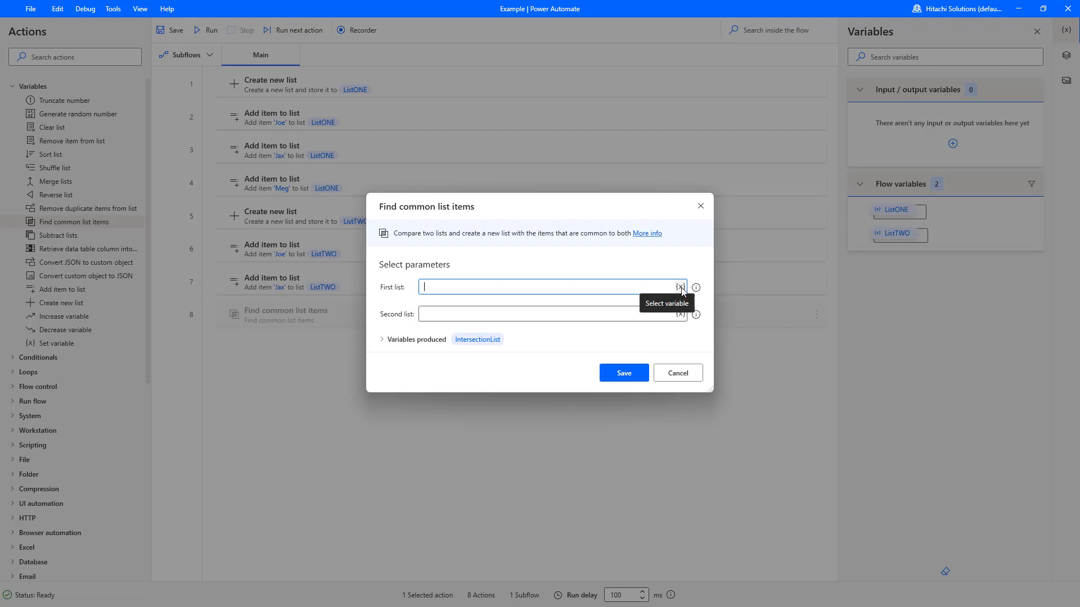
Step: Configure Find common list items with First list %ListONE% and Second list %ListTWO%, stored in IntersectionList
{"action": "left_click", "coordinate": [680, 287]}
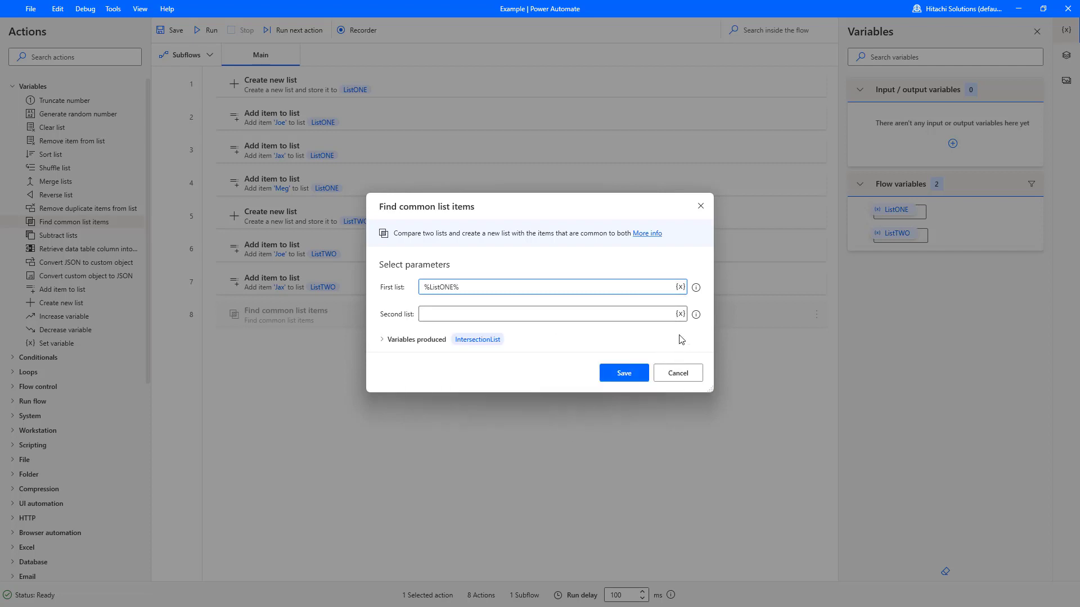
{"action": "type", "text": "%ListTWO%"}
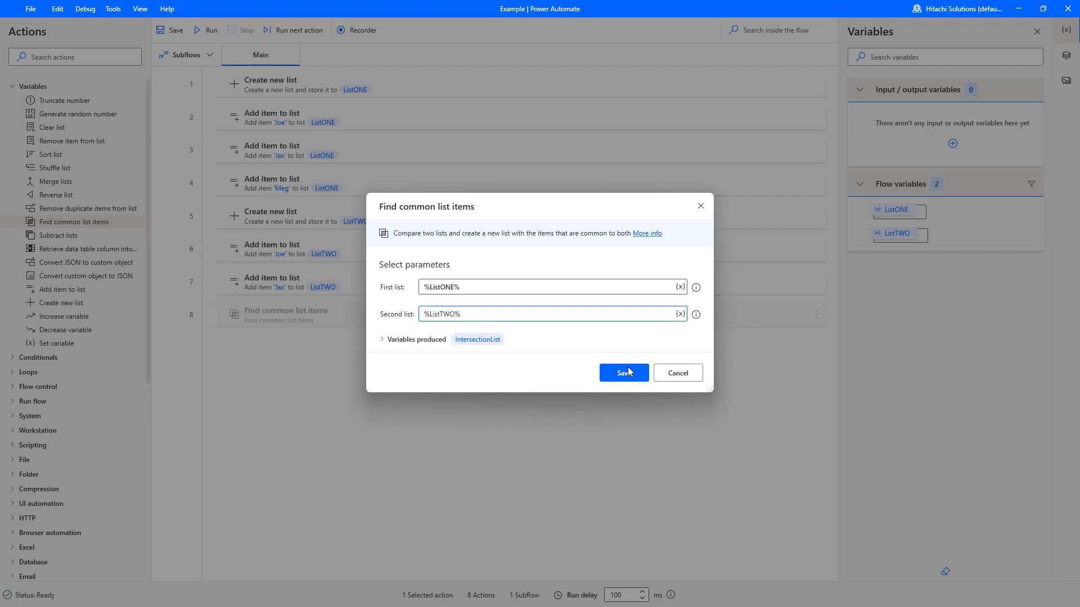
{"action": "left_click", "coordinate": [622, 372]}
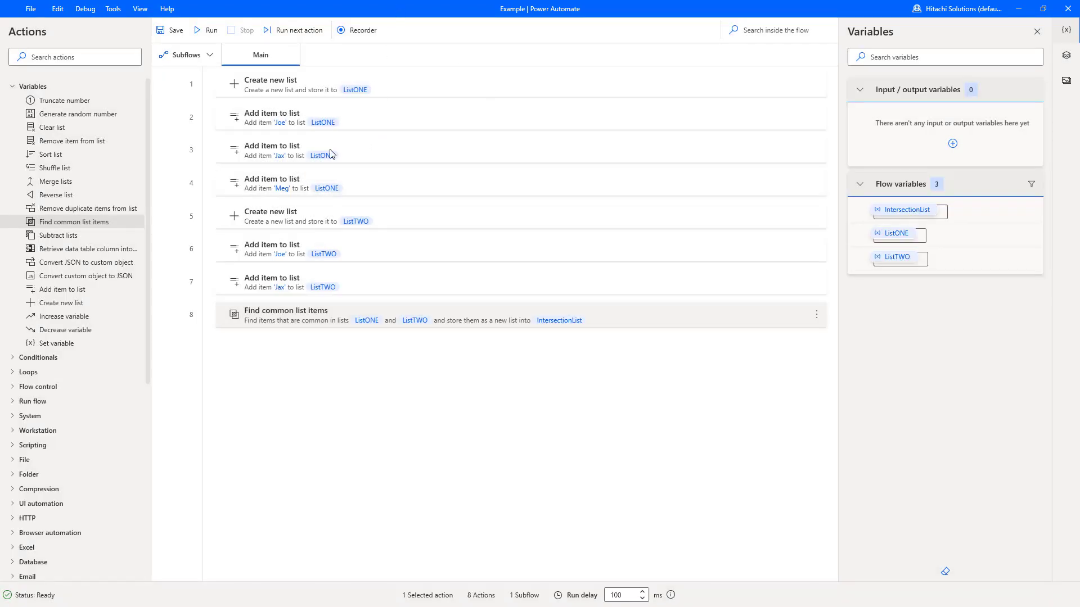
{"action": "mouse_move", "coordinate": [337, 107]}
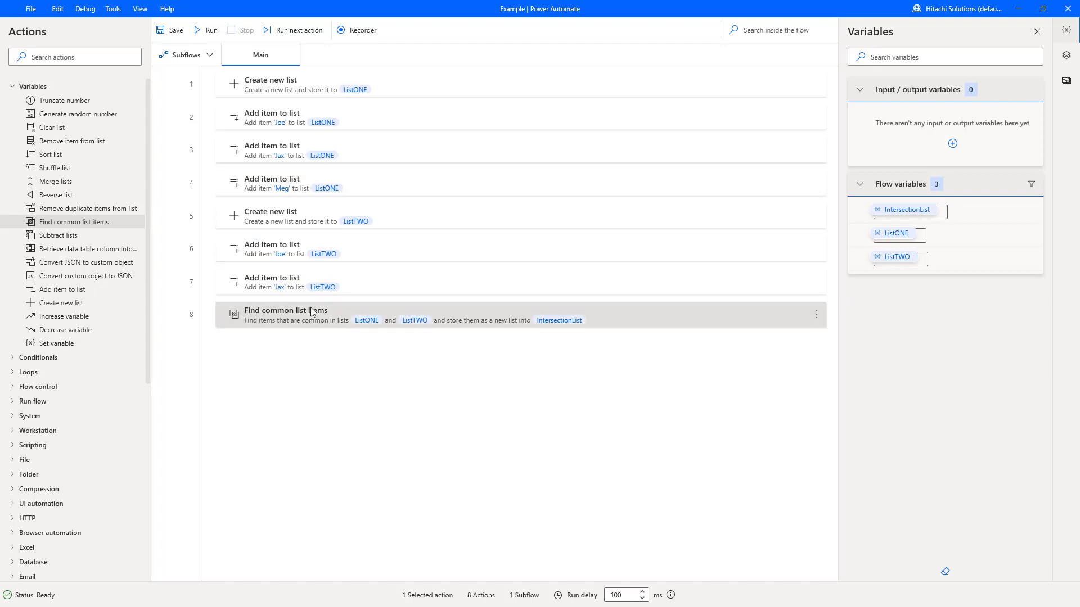
{"action": "mouse_move", "coordinate": [416, 323]}
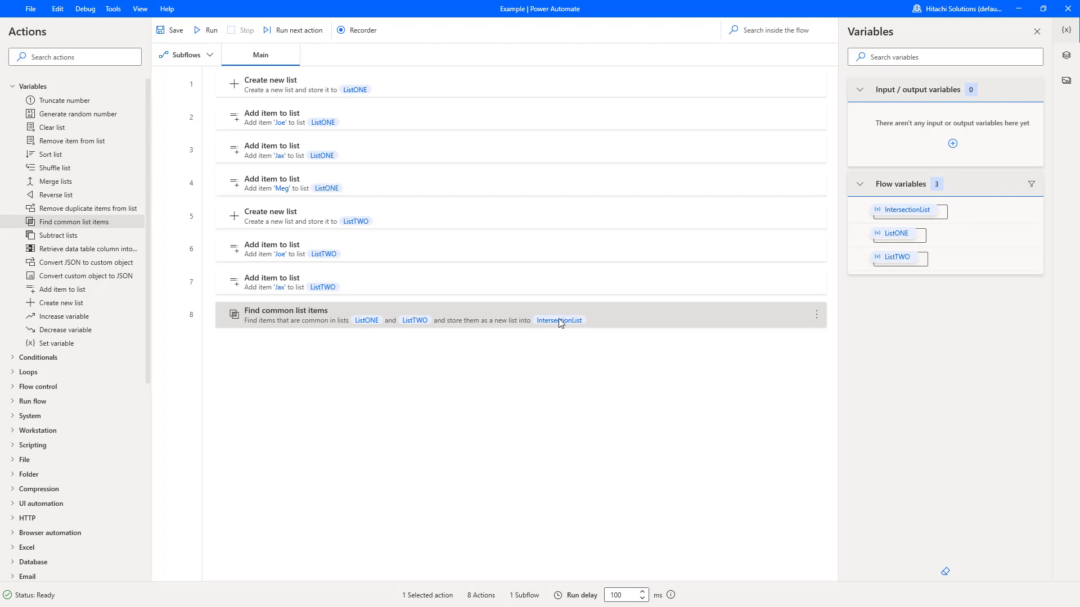
{"action": "mouse_move", "coordinate": [562, 322]}
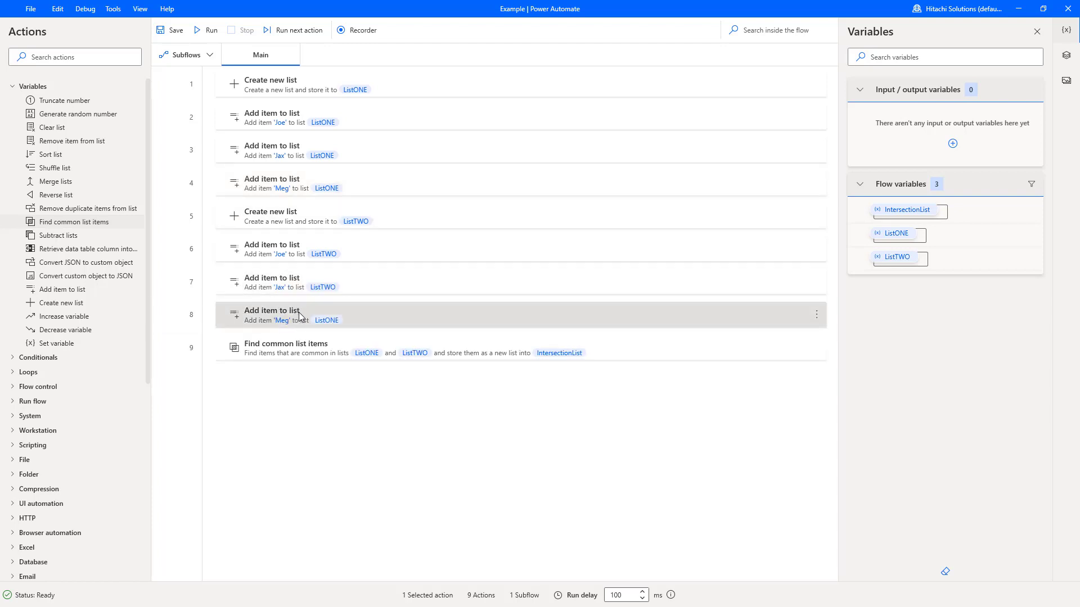
Step: Edit step 8 to add Bob into %ListTWO% instead of Meg into ListONE
{"action": "double_click", "coordinate": [272, 315]}
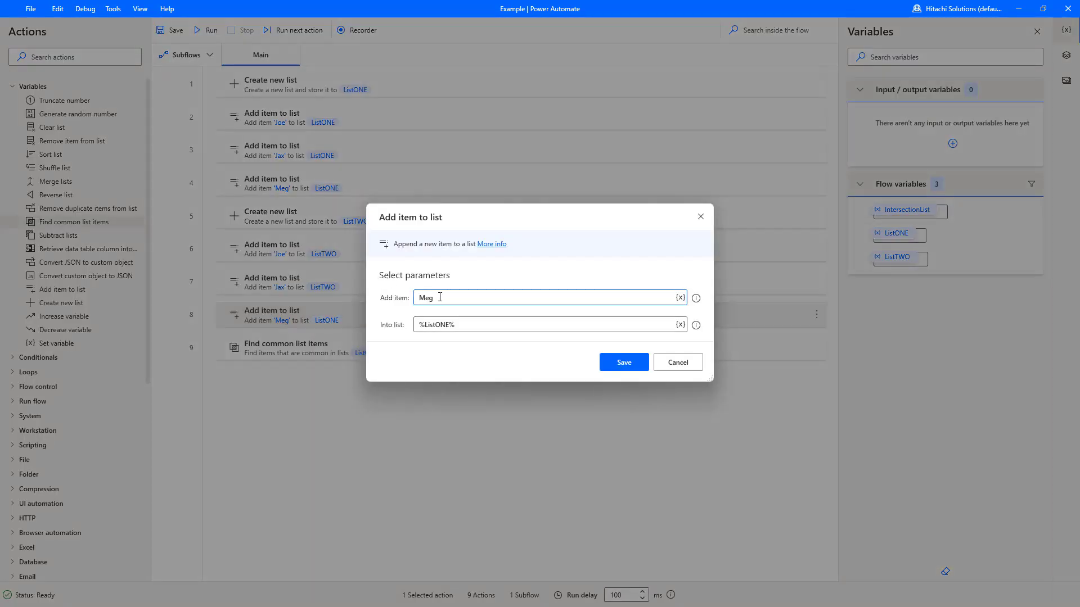
{"action": "type", "text": "Bob"}
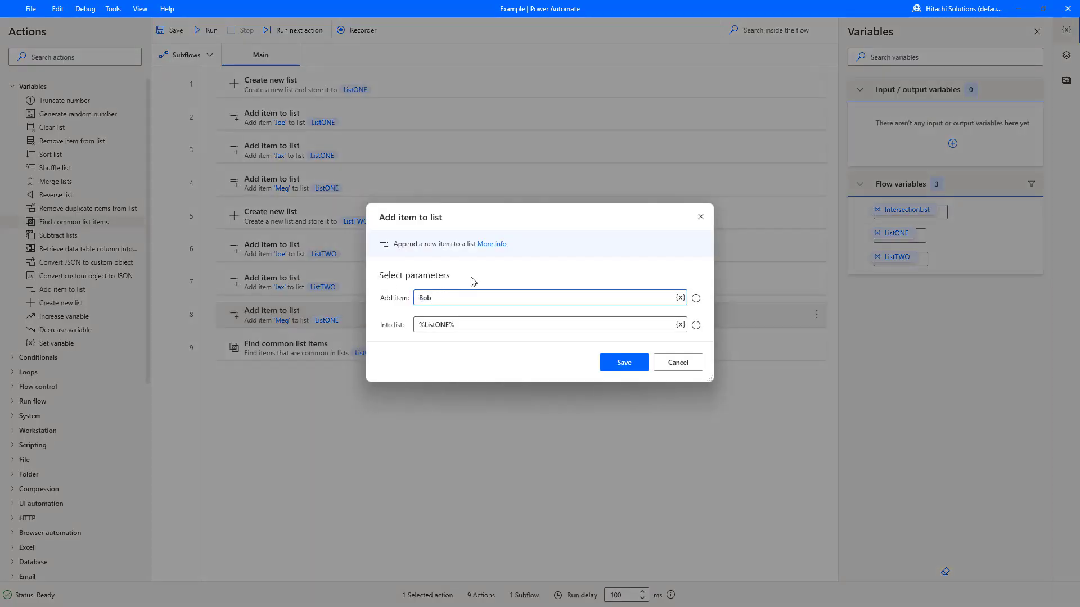
{"action": "left_click", "coordinate": [680, 324]}
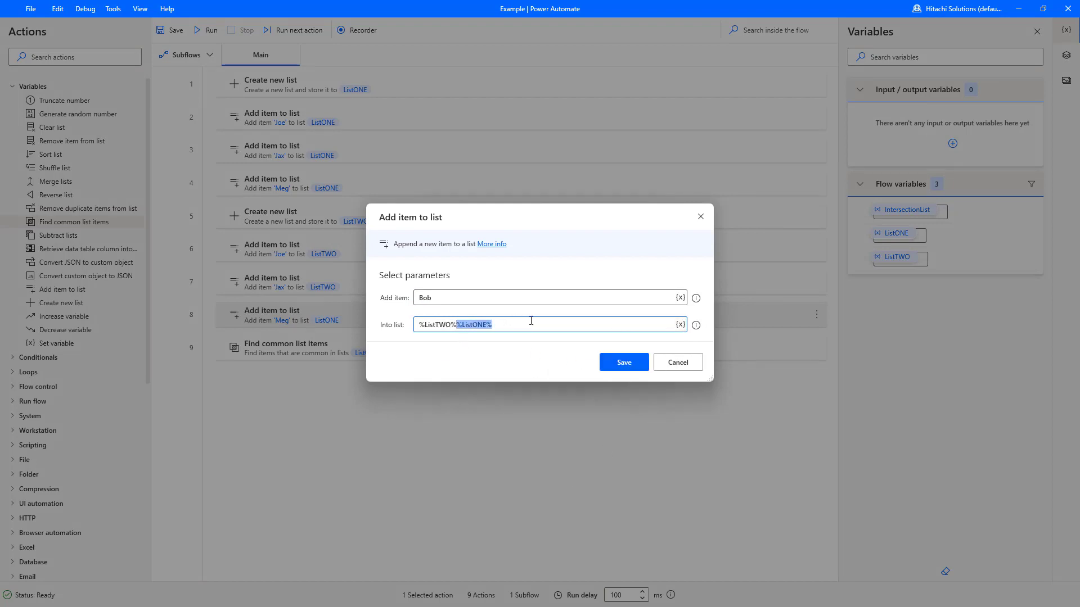
{"action": "left_click", "coordinate": [622, 362]}
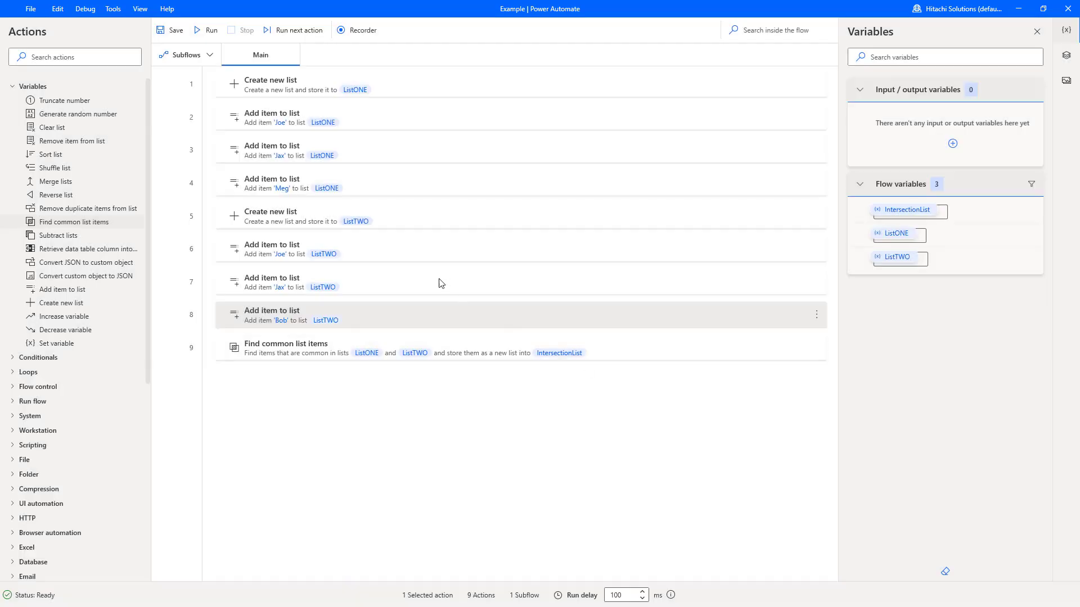
{"action": "mouse_move", "coordinate": [389, 391]}
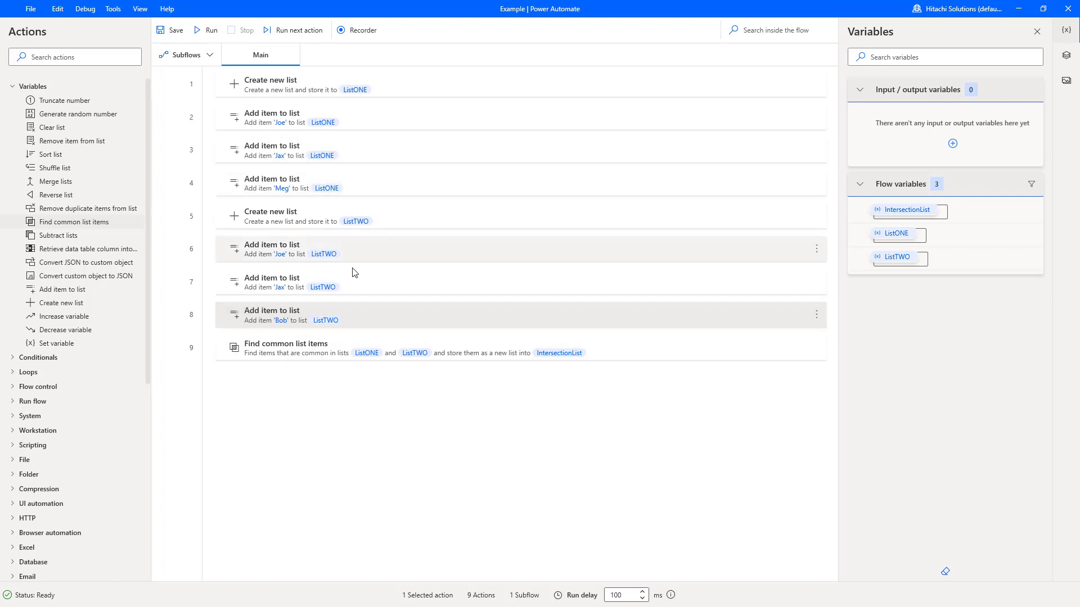
{"action": "mouse_move", "coordinate": [308, 291]}
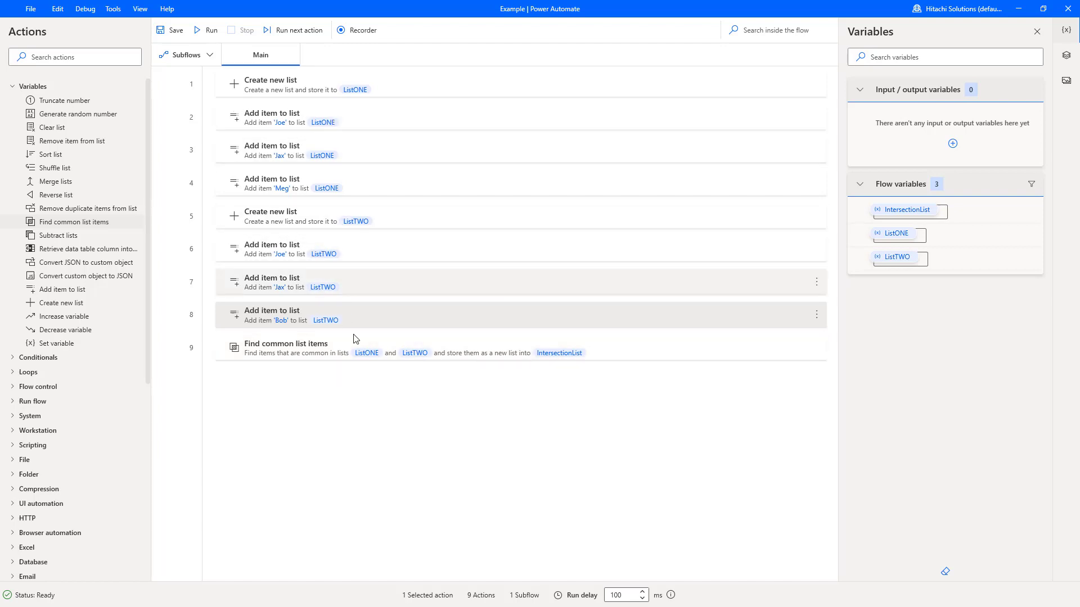
{"action": "mouse_move", "coordinate": [210, 36]}
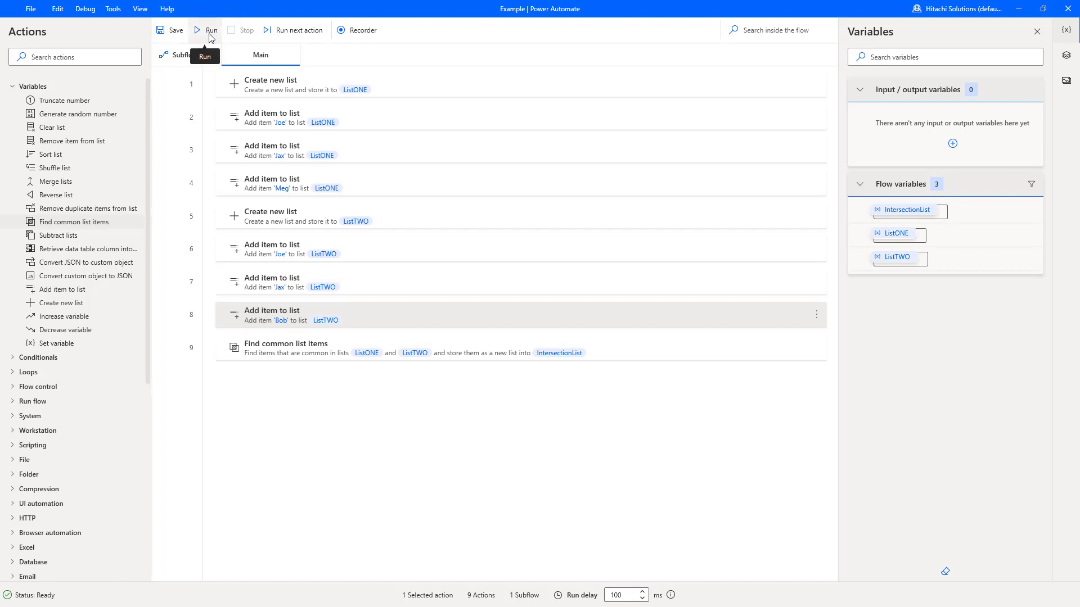
Step: Run the flow and view ListONE and IntersectionList, confirming IntersectionList holds Joe and Jax
{"action": "left_click", "coordinate": [211, 29]}
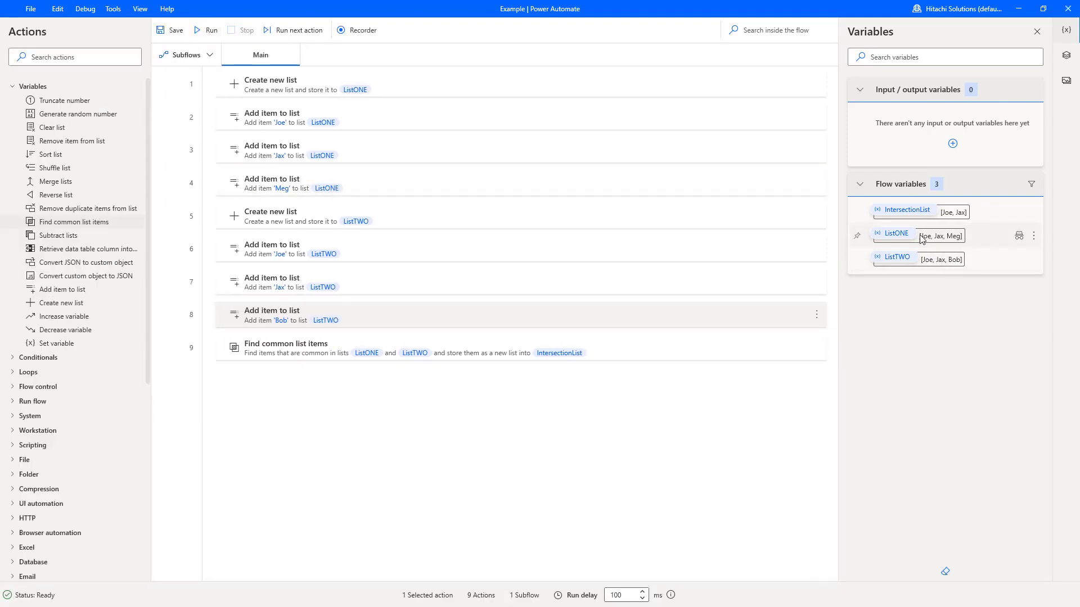
{"action": "mouse_move", "coordinate": [921, 240]}
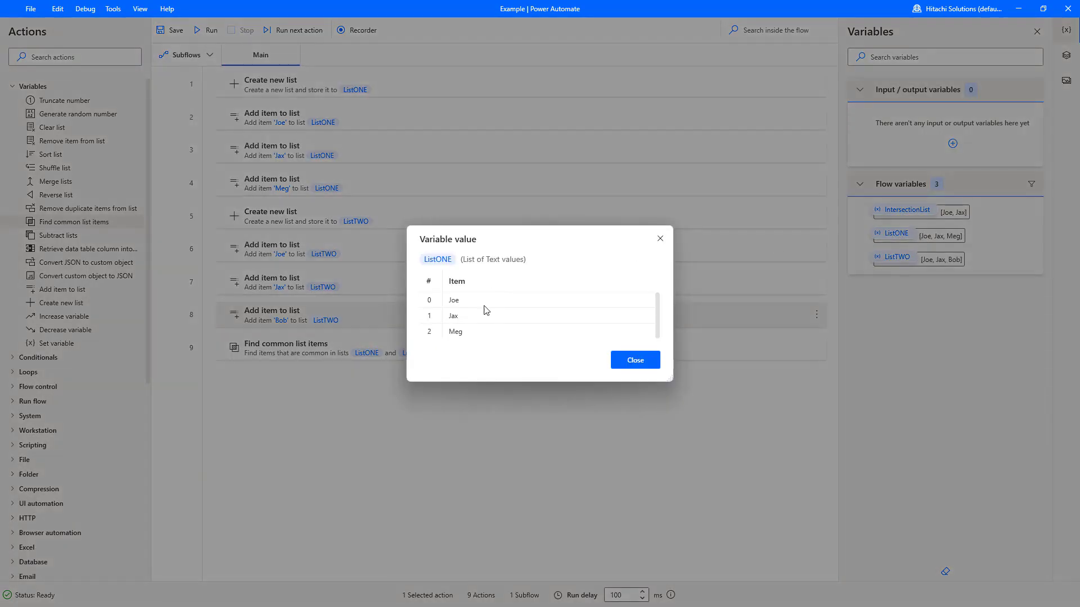
{"action": "left_click", "coordinate": [633, 360]}
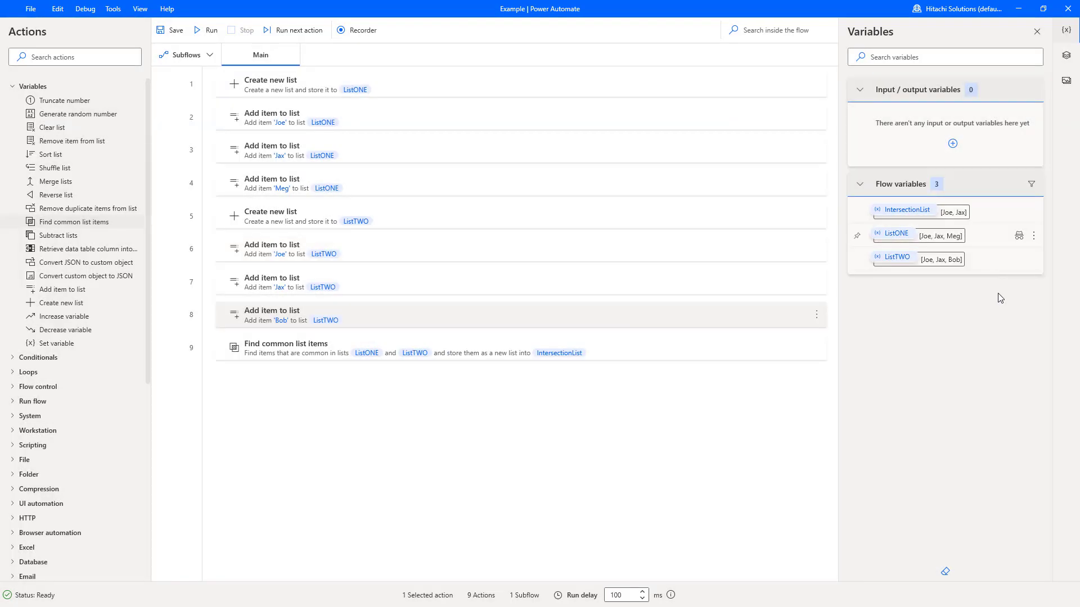
{"action": "left_click", "coordinate": [897, 257]}
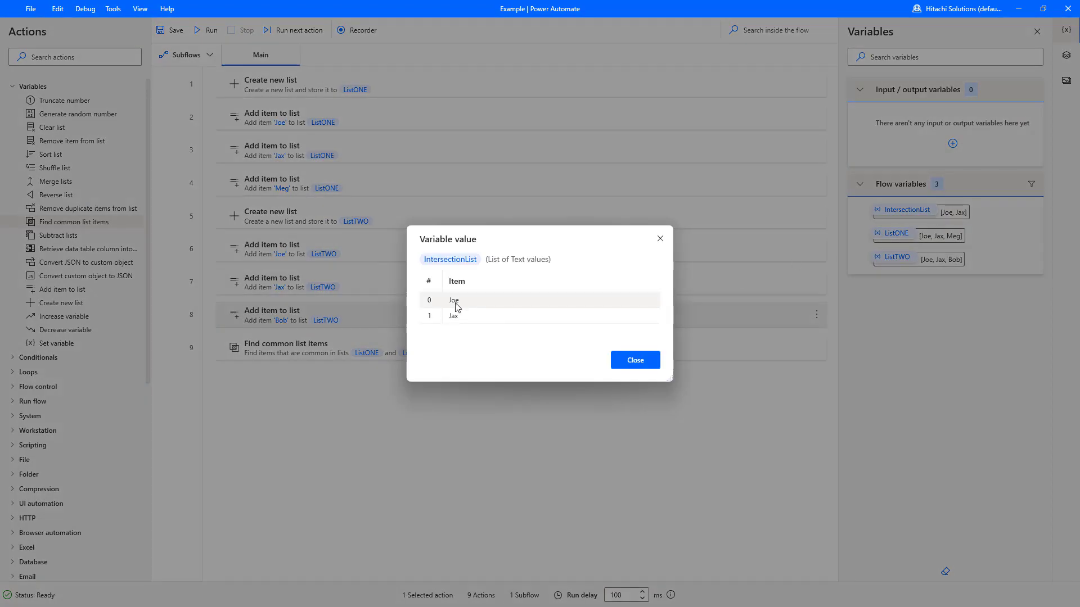
{"action": "mouse_move", "coordinate": [328, 100]}
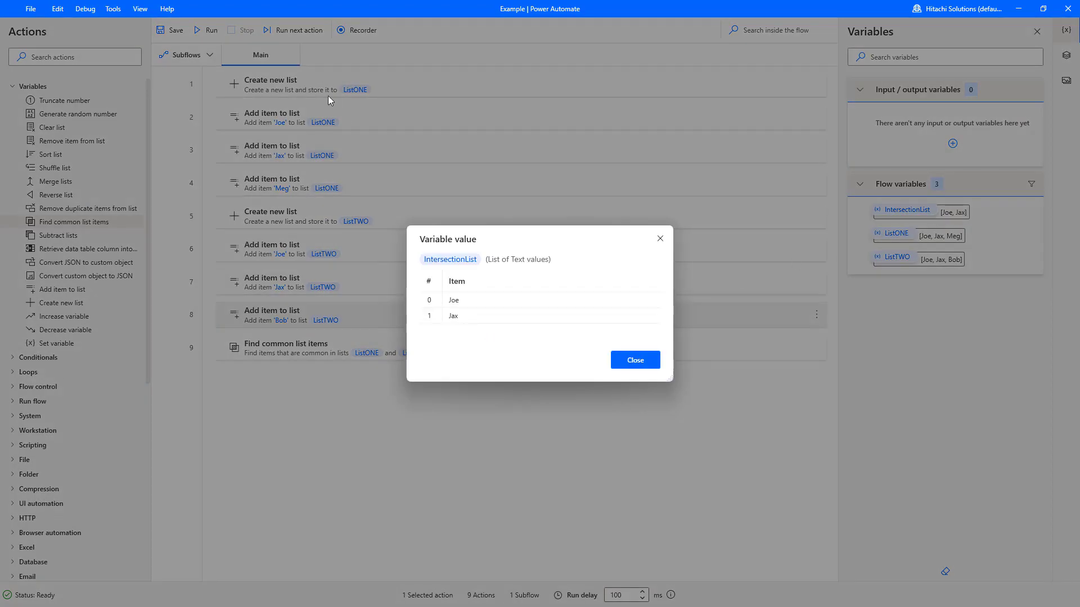